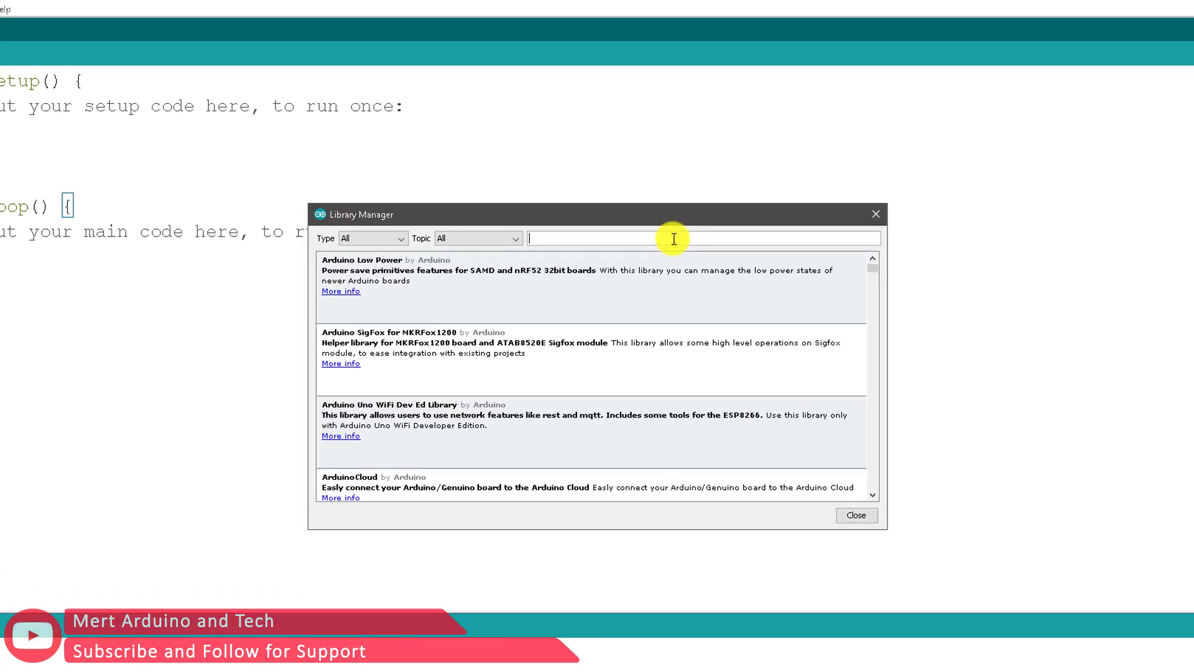
# - Search the Library Manager for MD and install MD_MAX72XX and MD_Parola
pyautogui.write('MD_MAX')
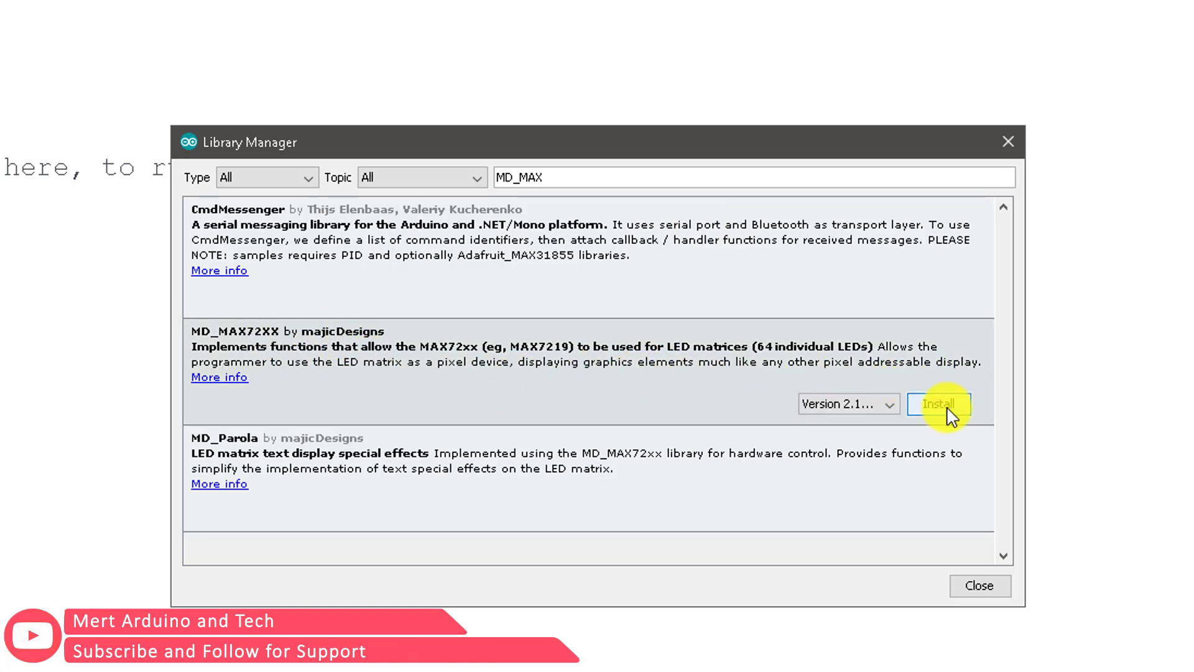
pyautogui.click(938, 403)
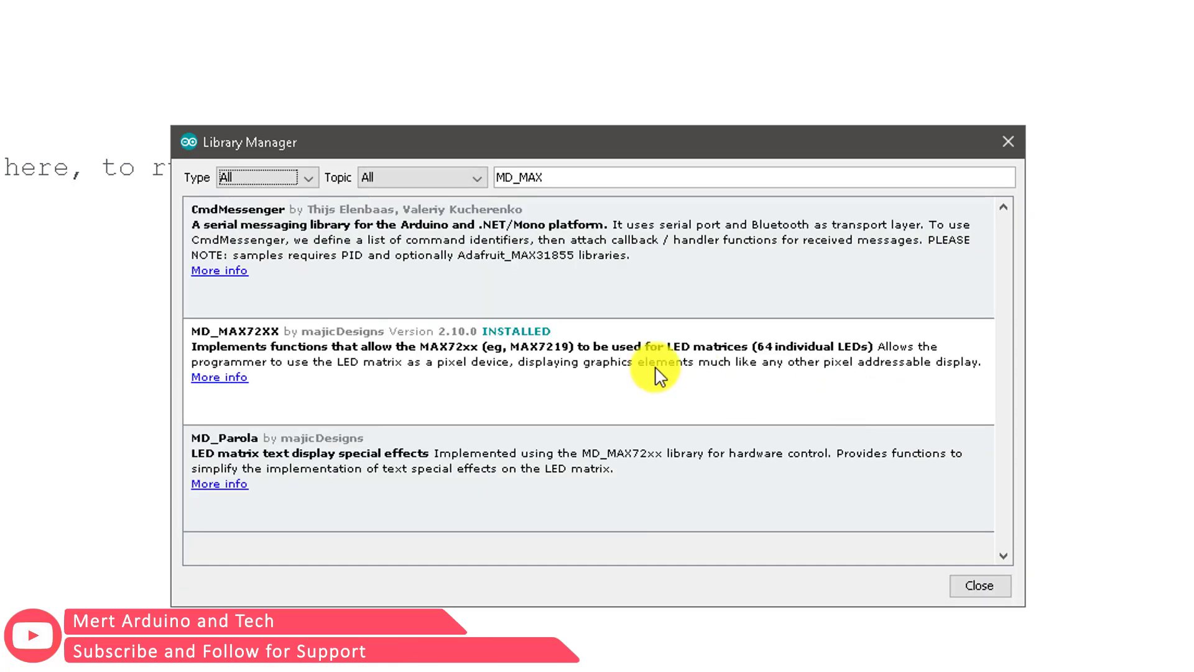
pyautogui.click(304, 452)
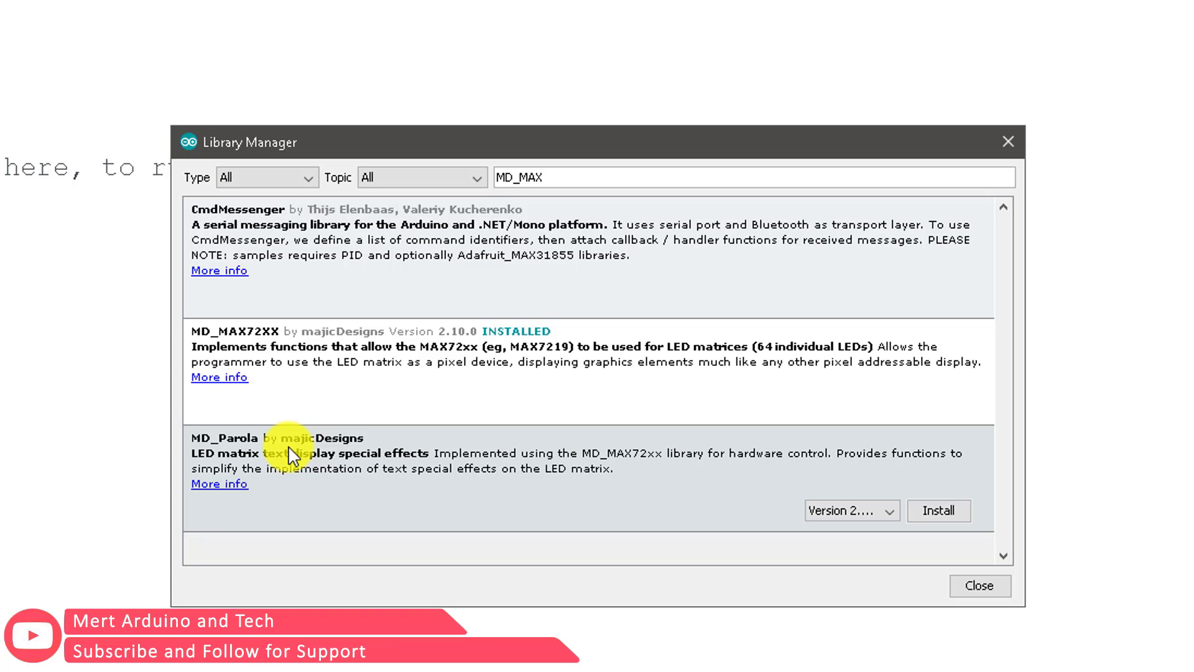
pyautogui.click(938, 510)
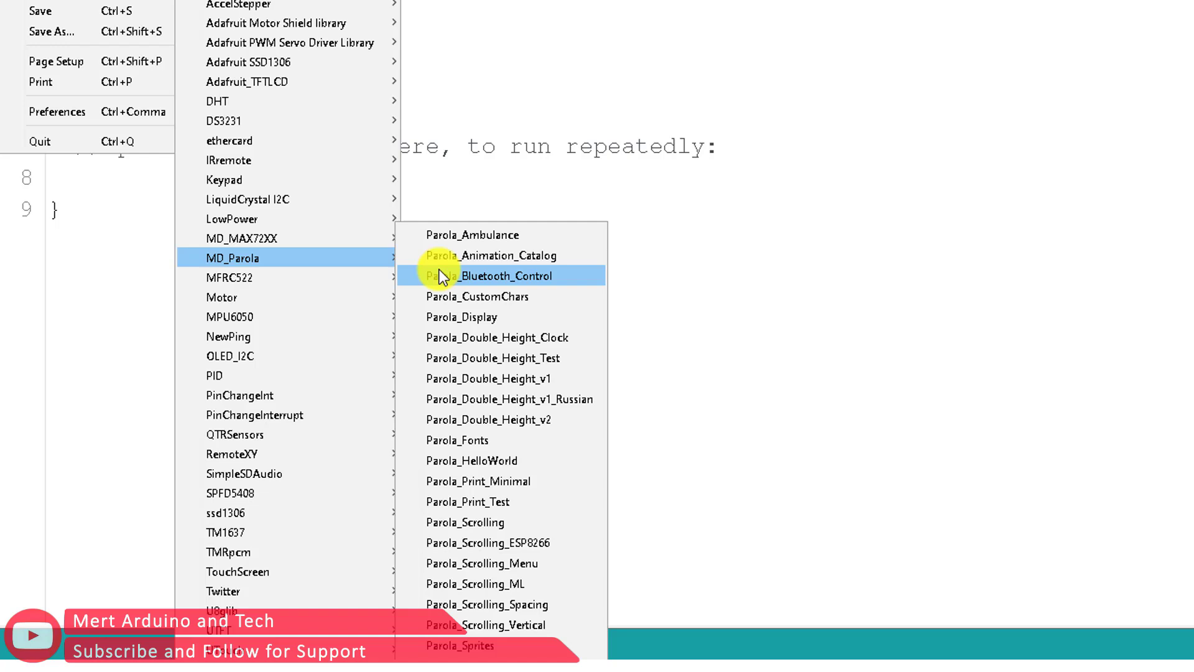
pyautogui.moveTo(513, 337)
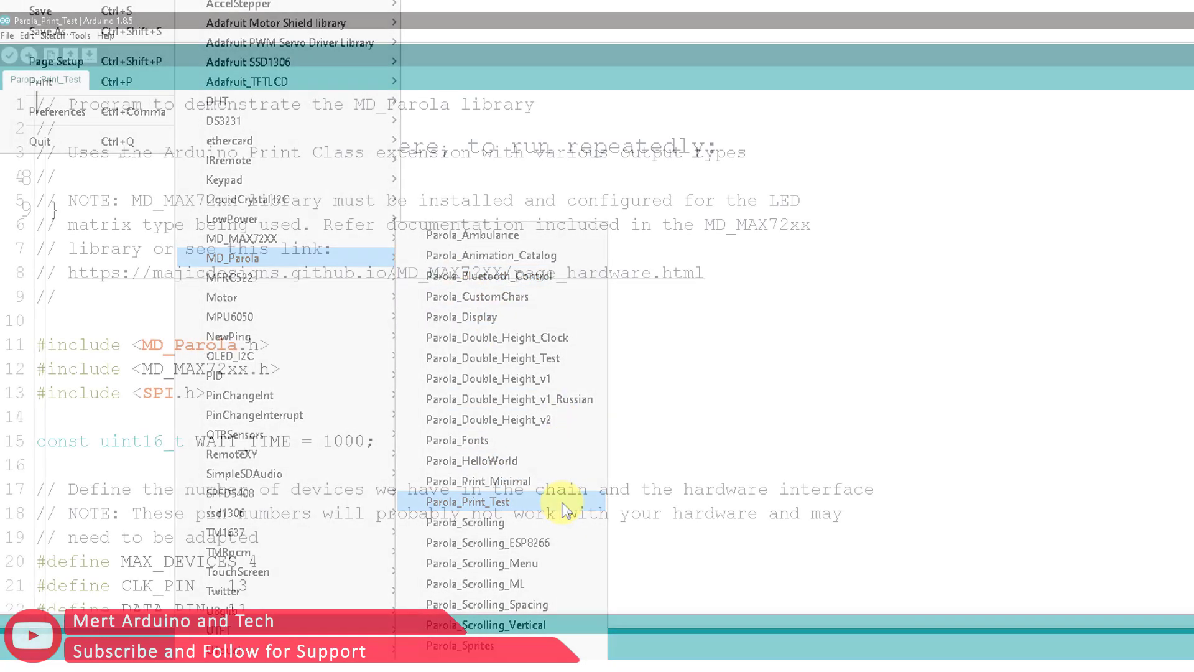
# - Trim the Parola_Print_Test loop so it only prints "MERT"
pyautogui.click(468, 501)
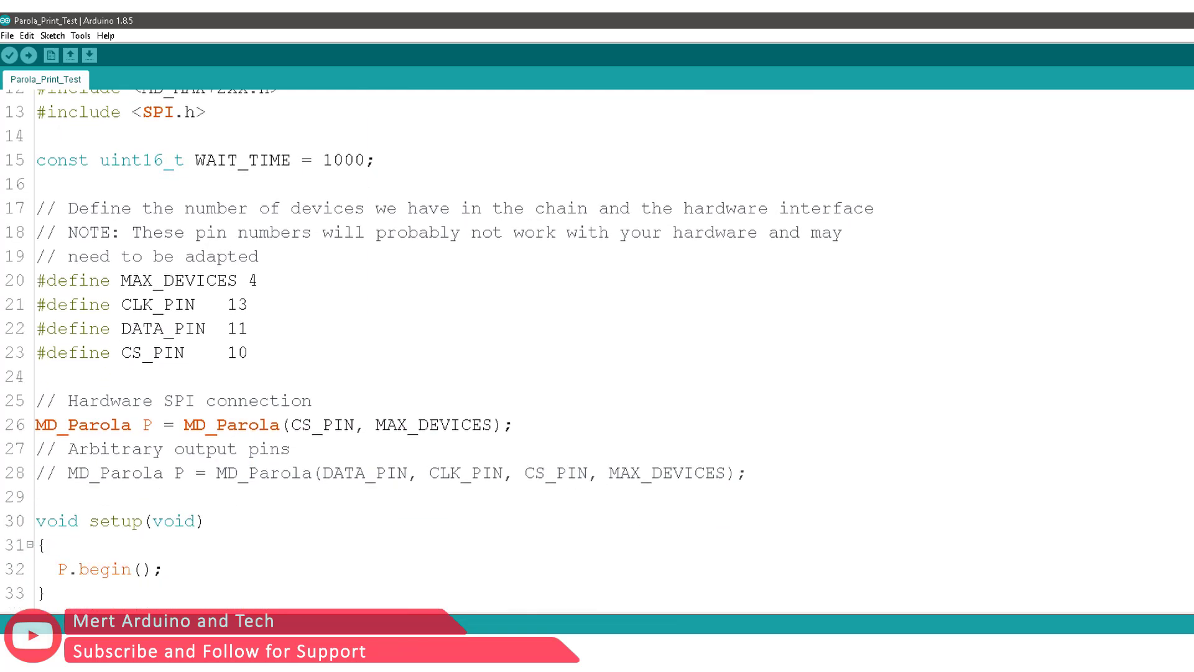
pyautogui.scroll(-3)
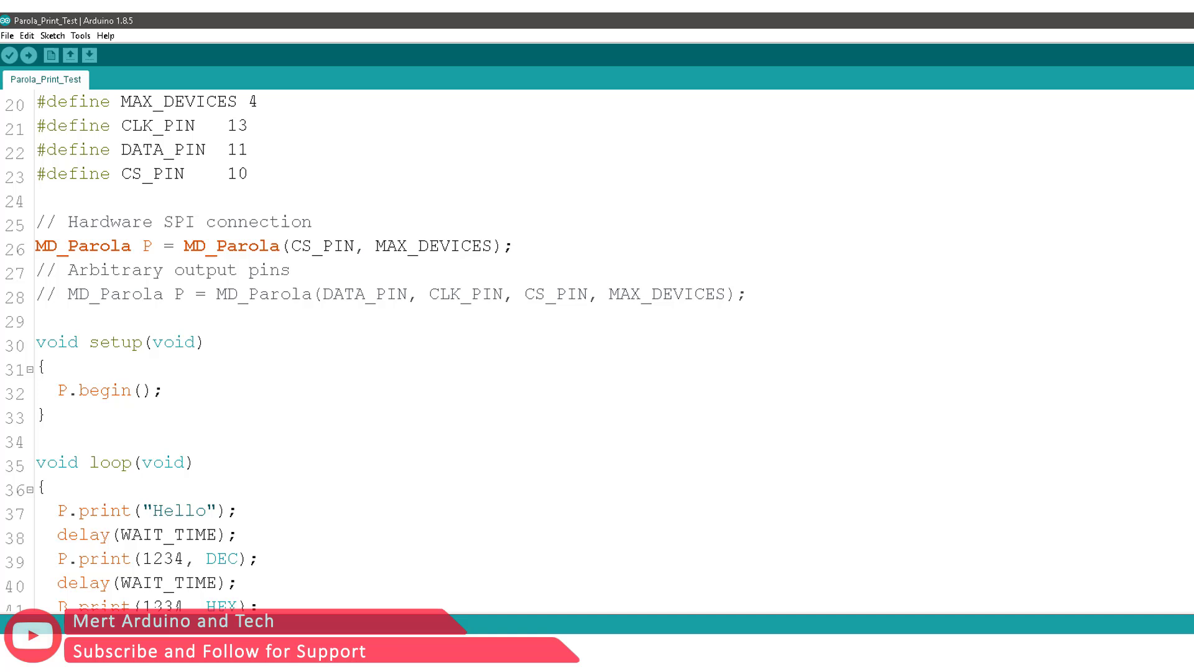
pyautogui.scroll(-3)
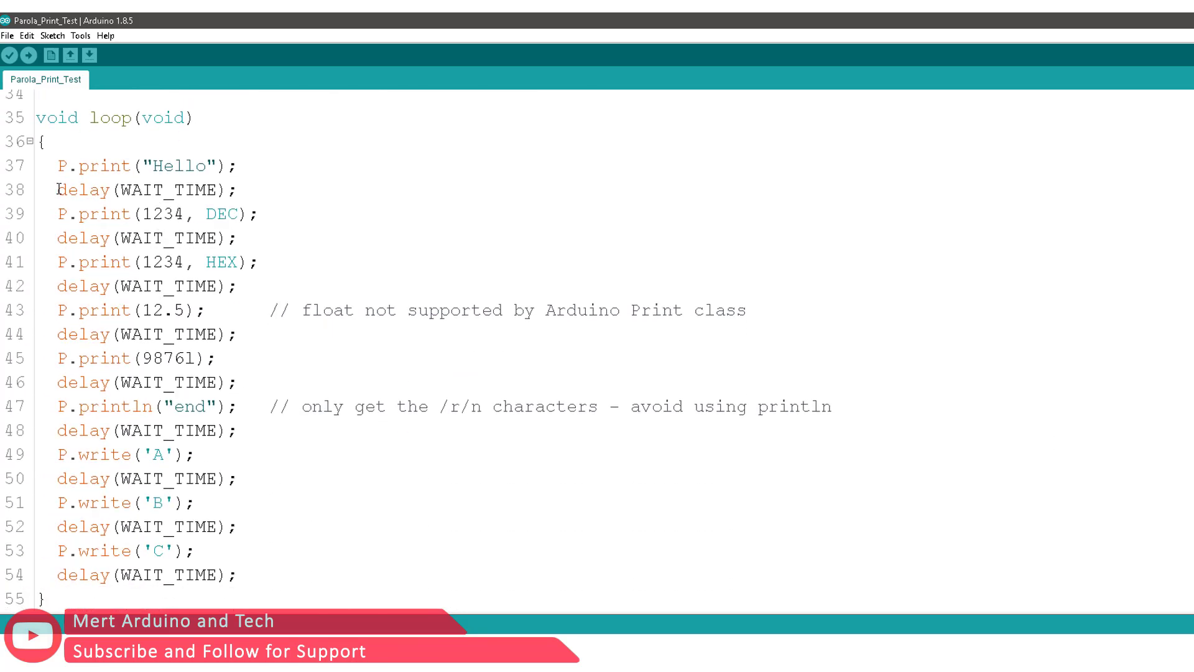
pyautogui.moveTo(56, 189); pyautogui.dragTo(238, 575)
pyautogui.write('MER')
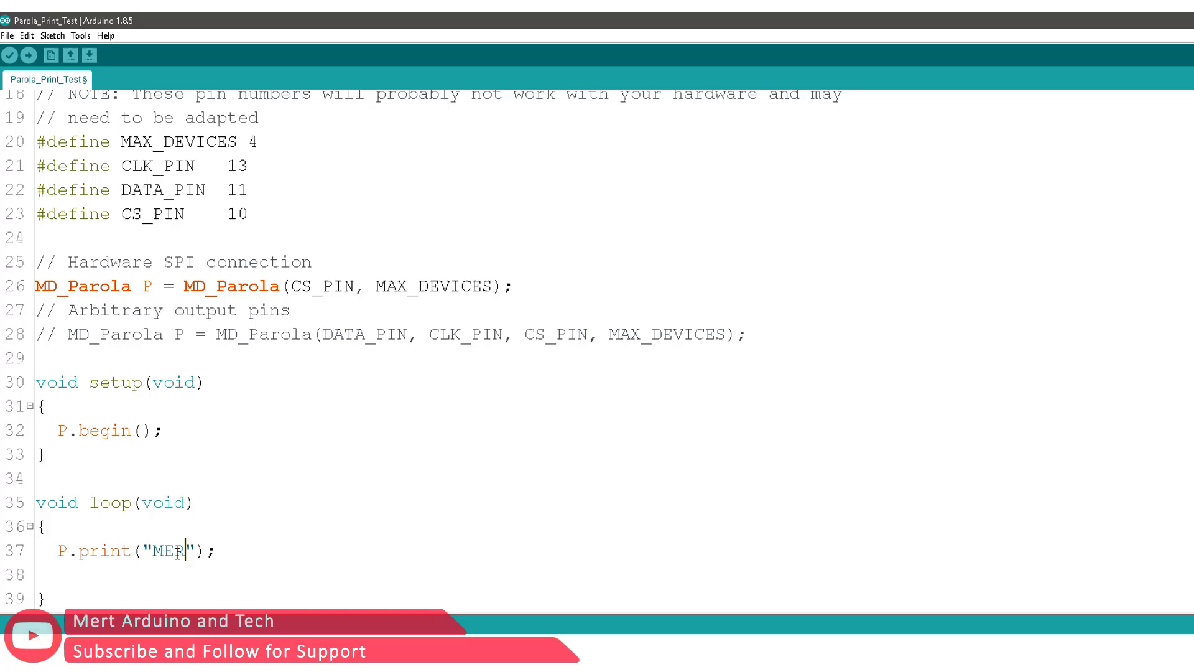
pyautogui.write('T')
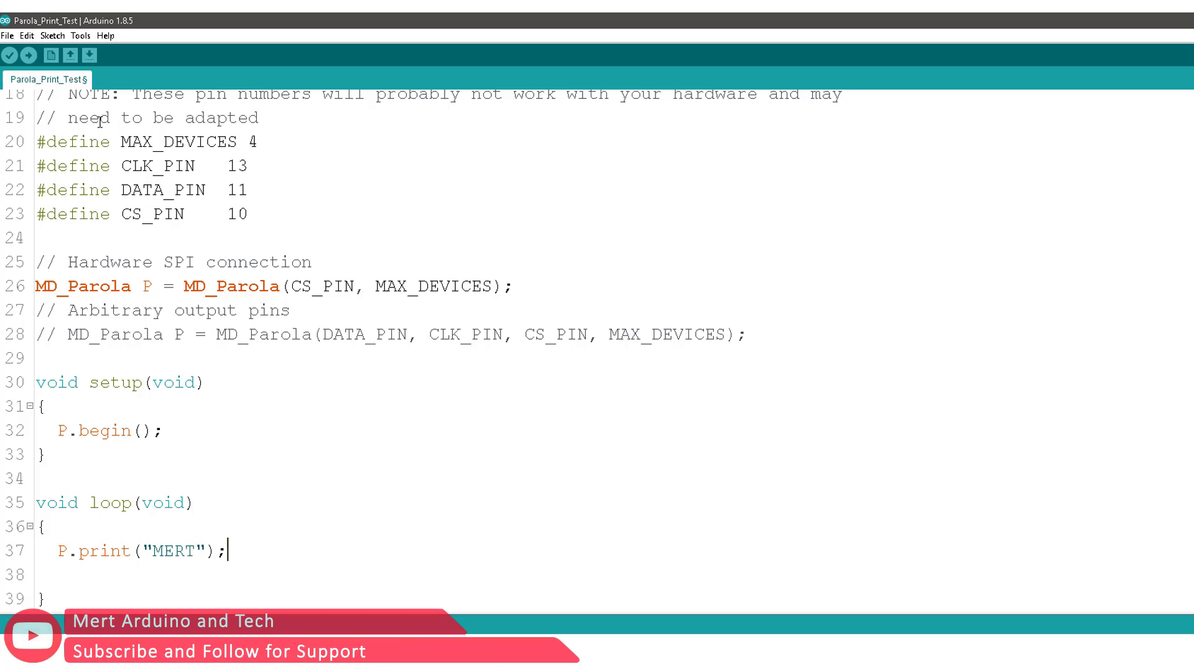
pyautogui.click(80, 36)
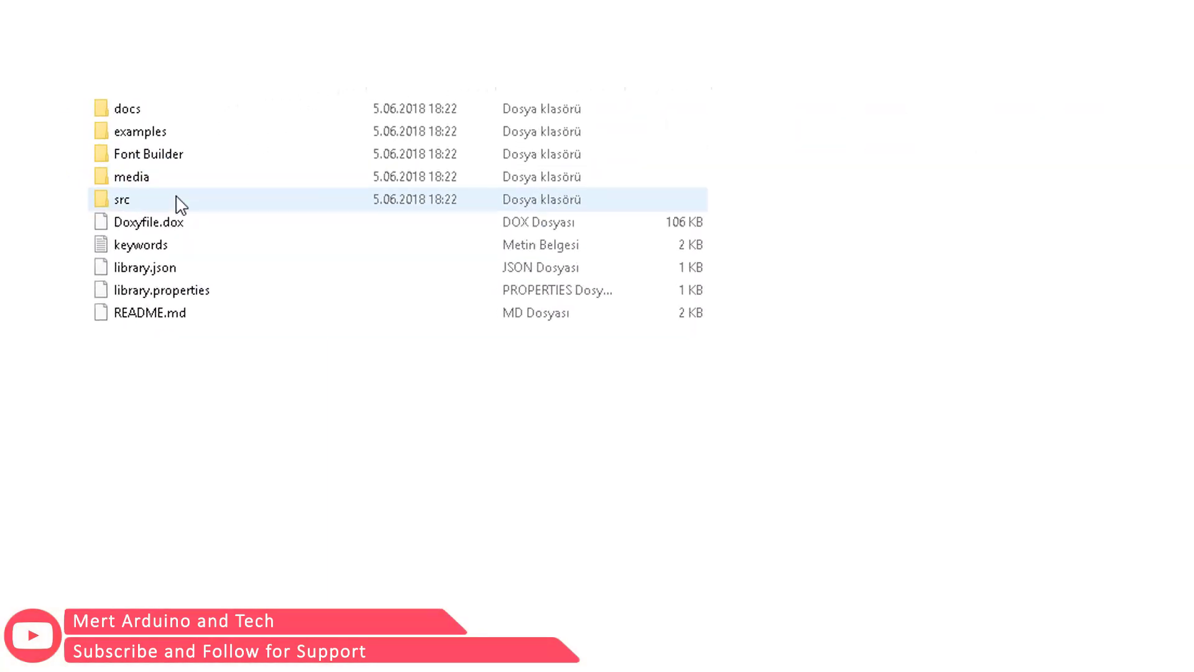
# - Bring up Edit with Notepad++ for MD_MAX72xx.h in the library's src folder
pyautogui.rightClick(168, 131)
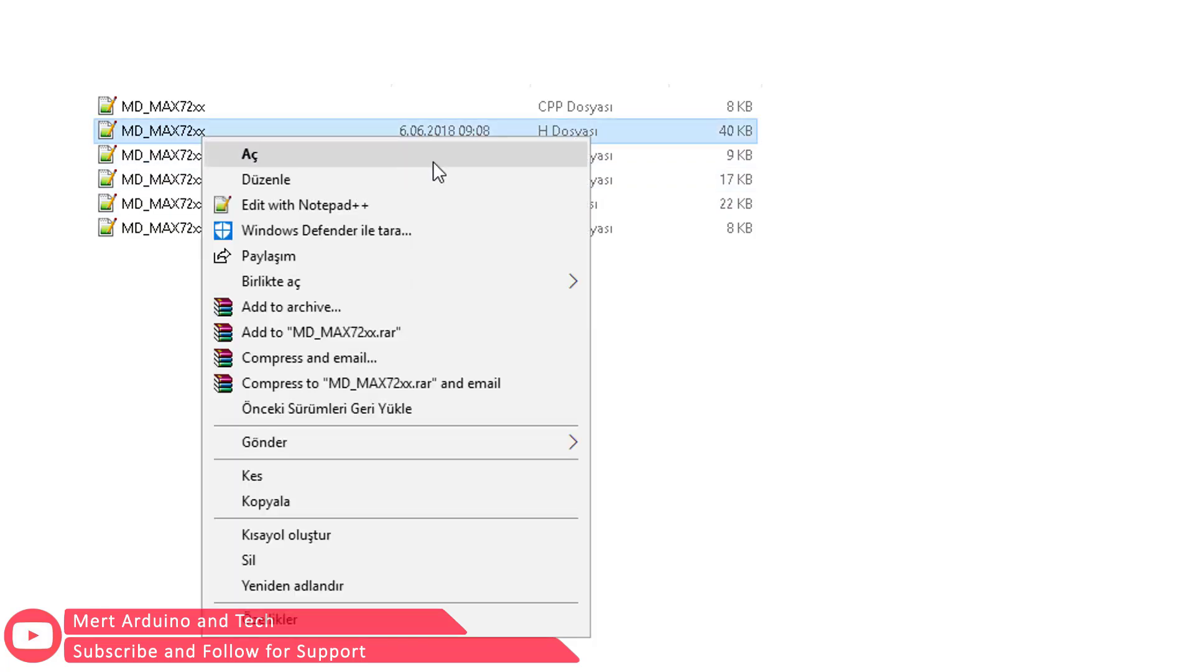
pyautogui.moveTo(270, 281)
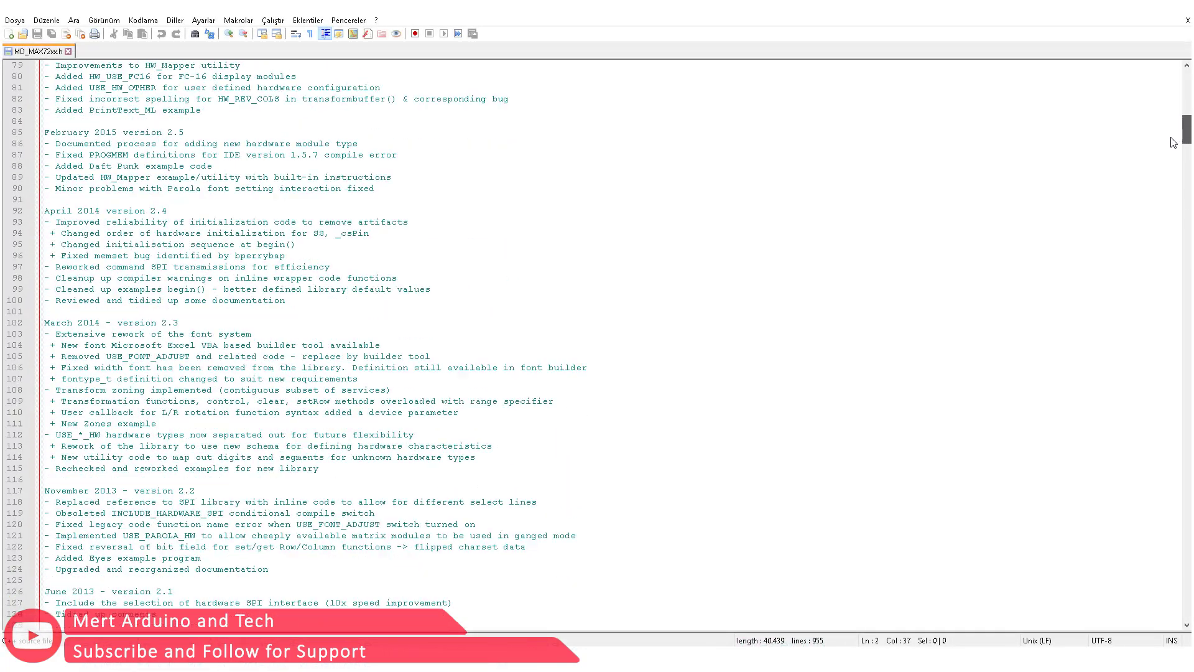
# - Set USE_PAROLA_HW to 0 and USE_FC16_HW to 1 in MD_MAX72xx.h
pyautogui.scroll(-3)
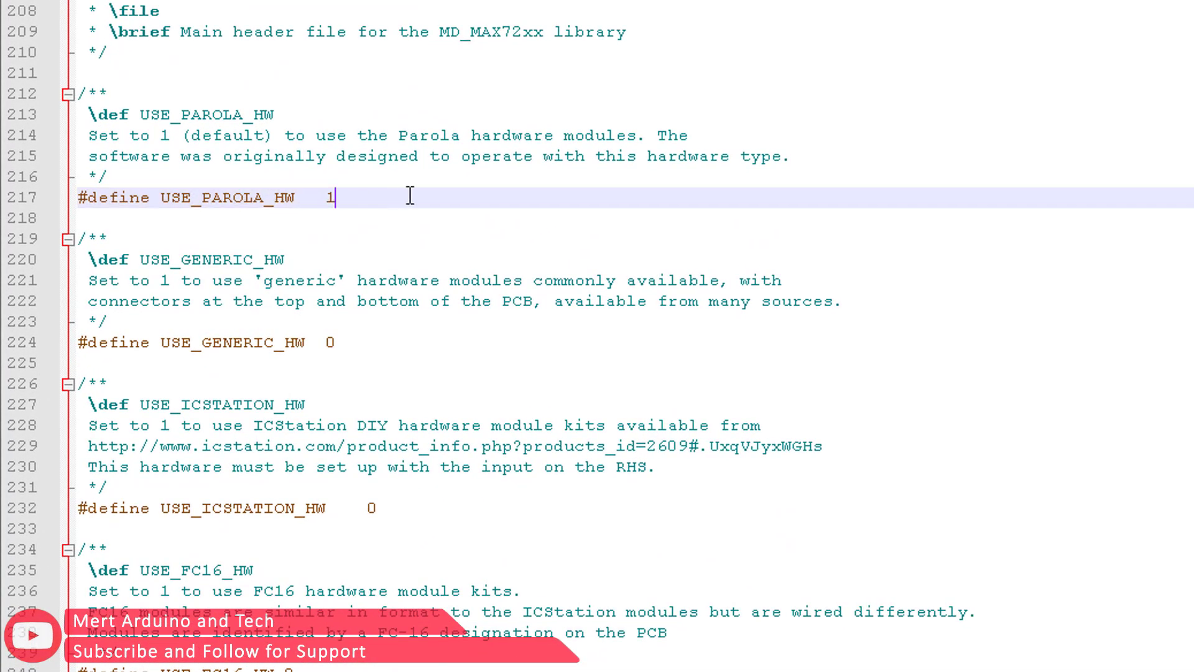
pyautogui.write('0')
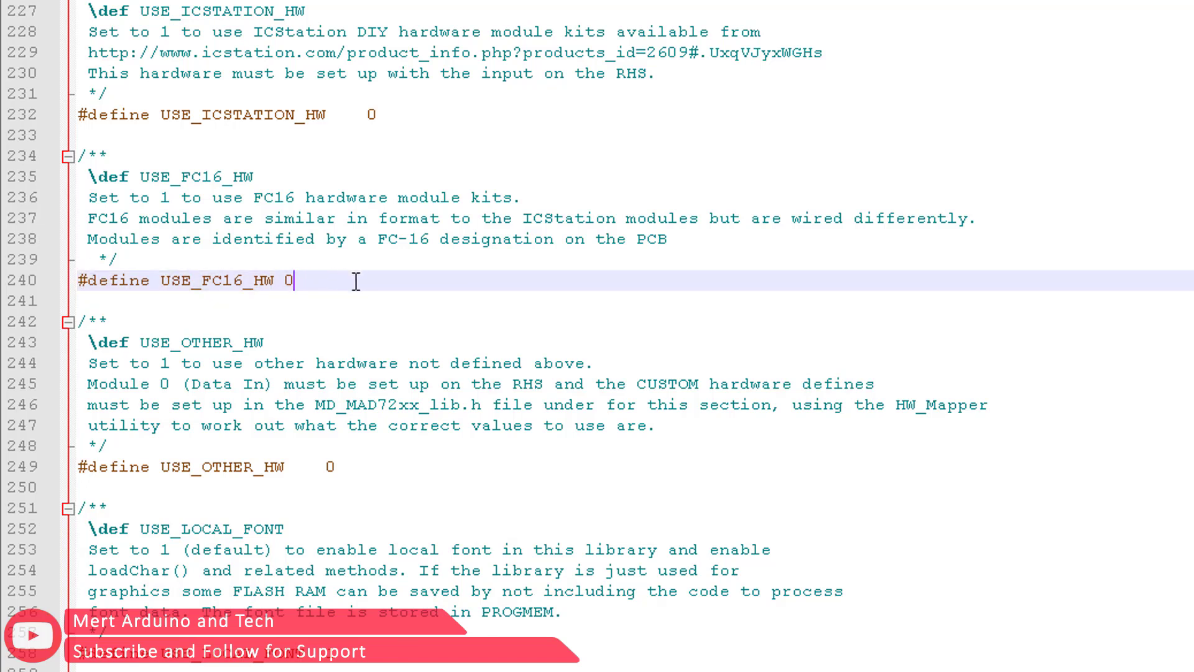
pyautogui.write('1')
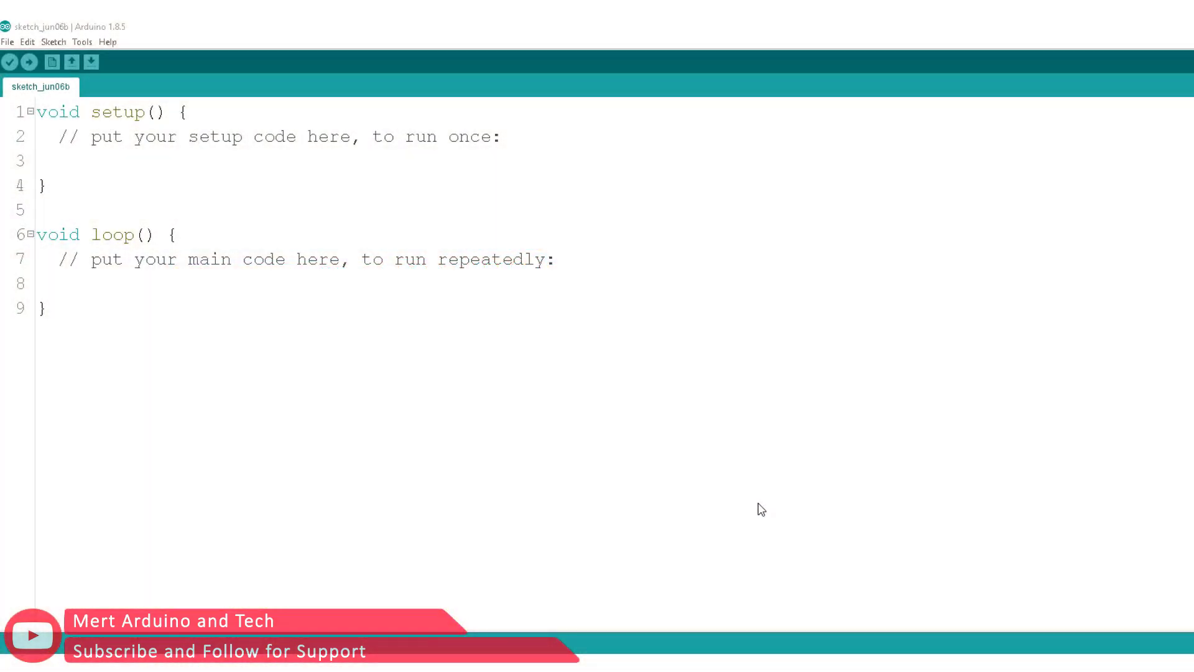
# - Load the Parola_Scrolling example and set scrollPause to 50, editing scrollSpeed
pyautogui.click(8, 43)
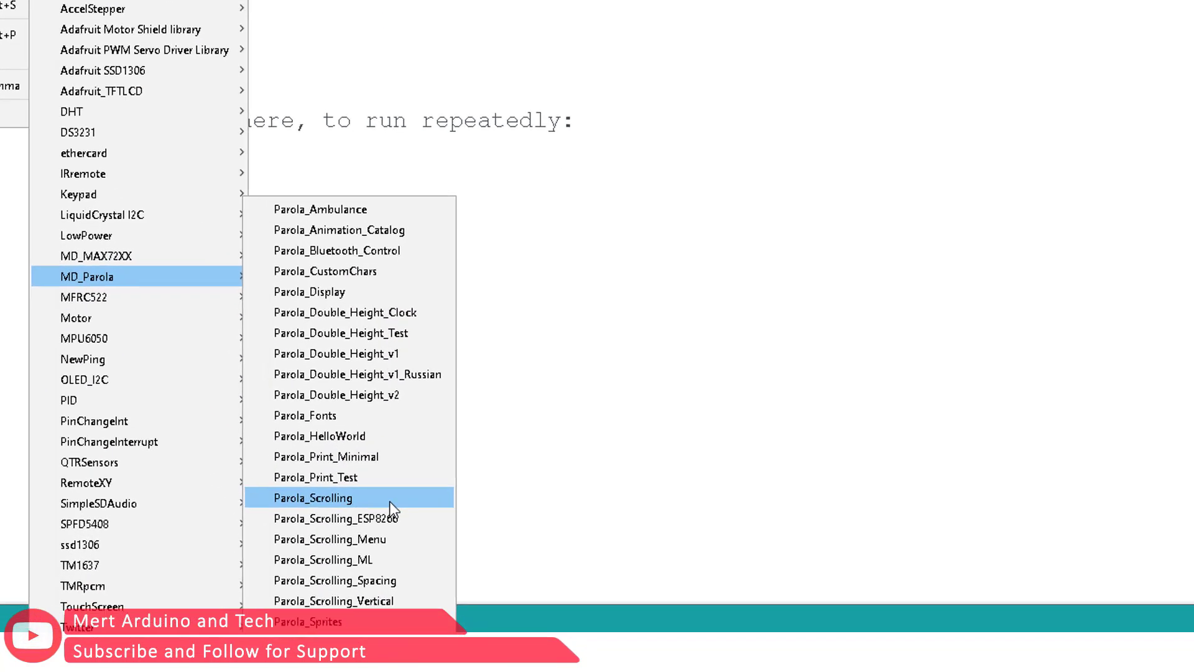
pyautogui.click(311, 498)
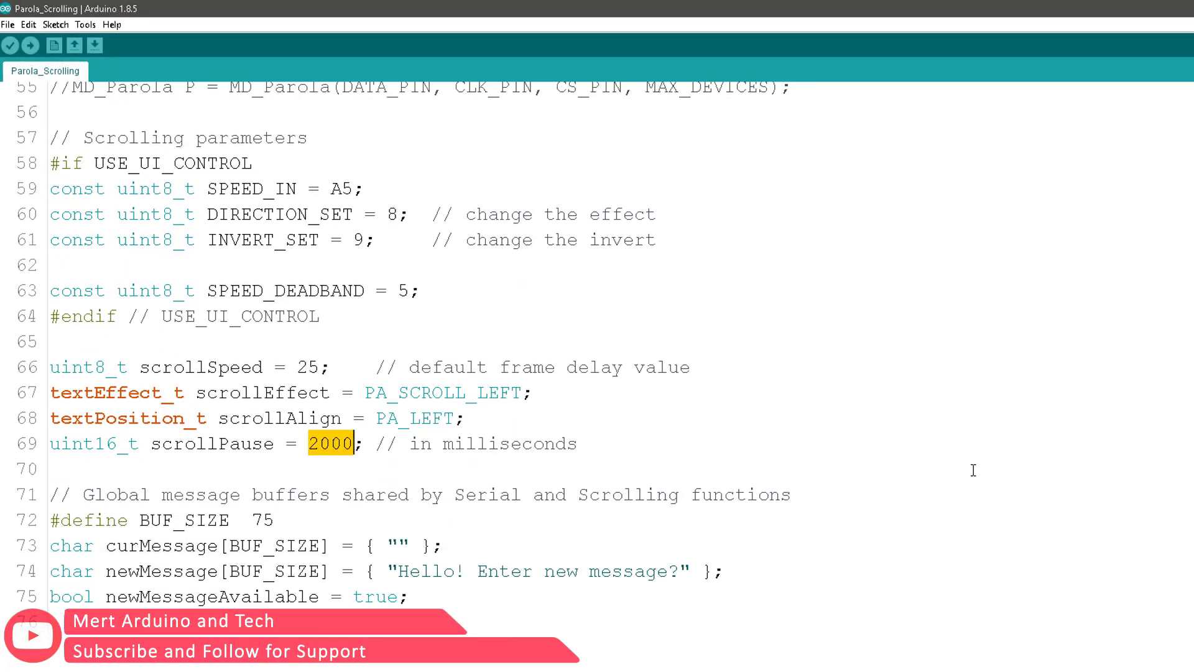
pyautogui.write('500')
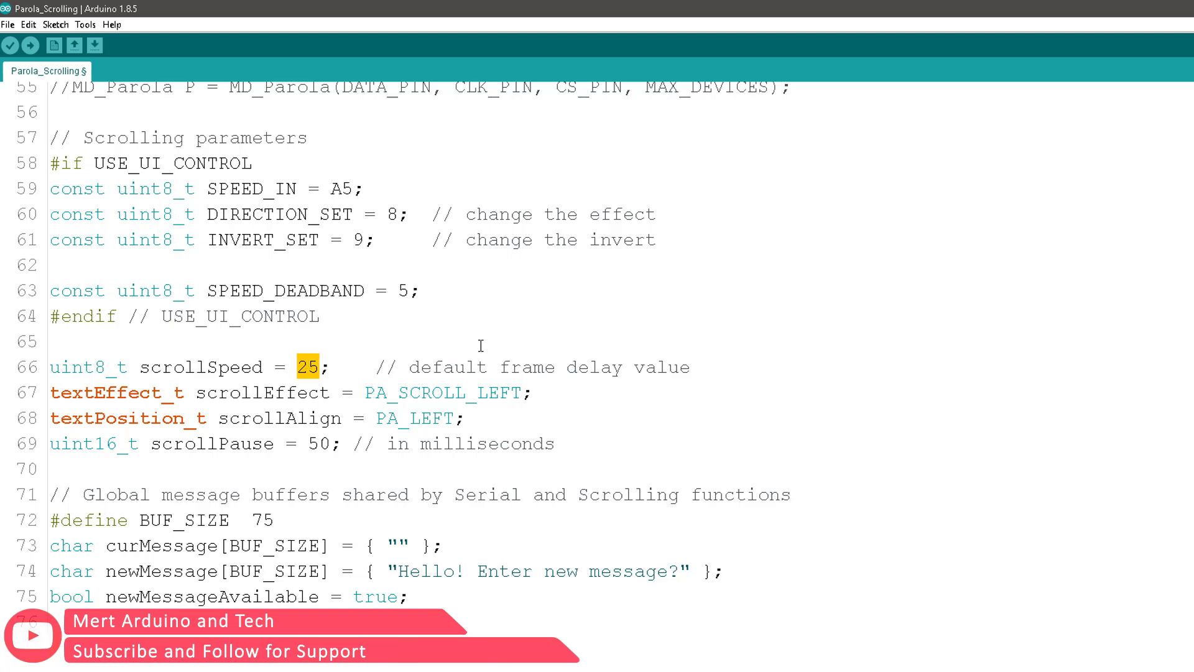
pyautogui.write('1')
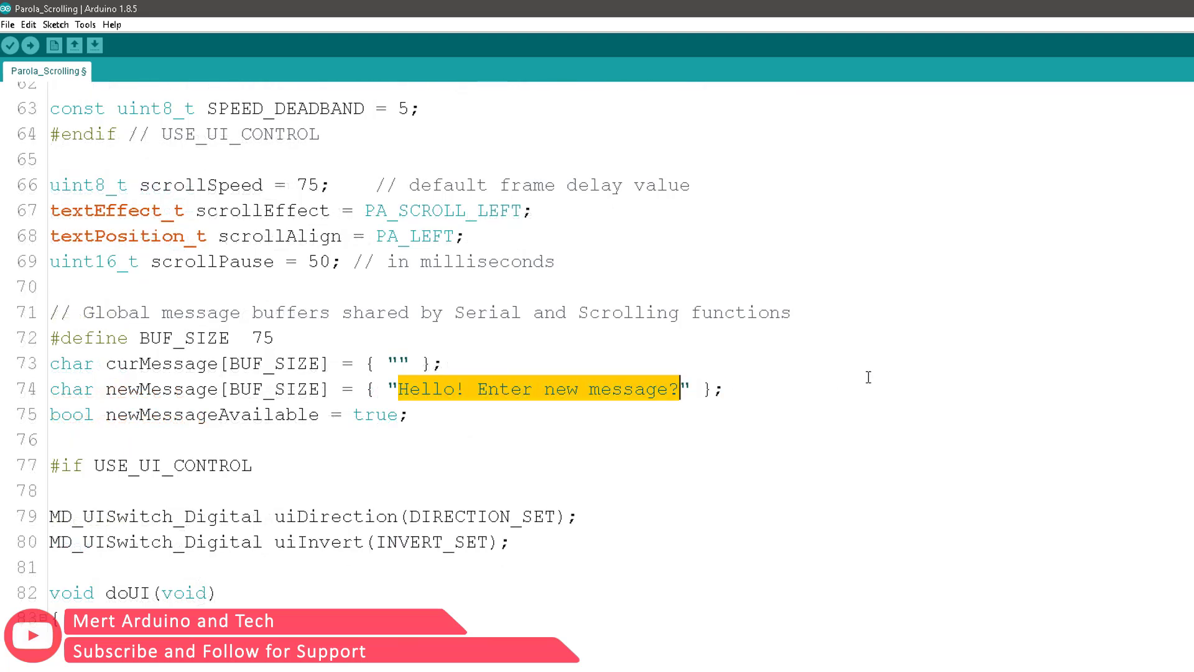
# - Replace the newMessage Hello prompt with "Mert Arduino and Tech | Please Subscribe"
pyautogui.write('mERT')
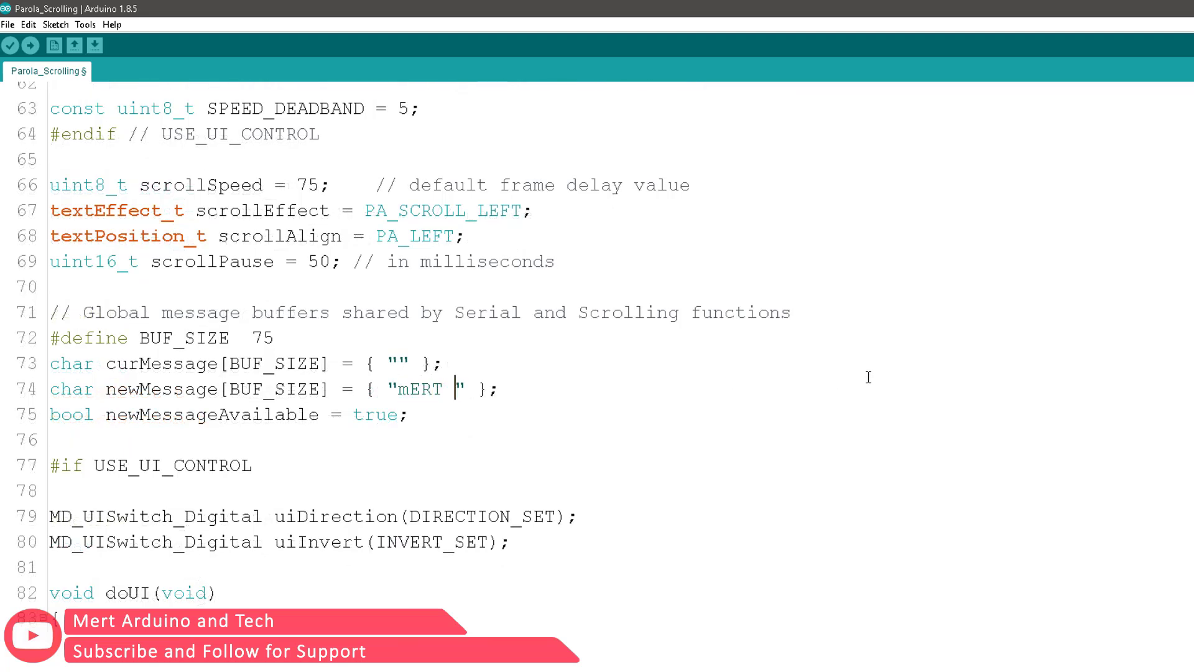
pyautogui.write('Mert Arduino an')
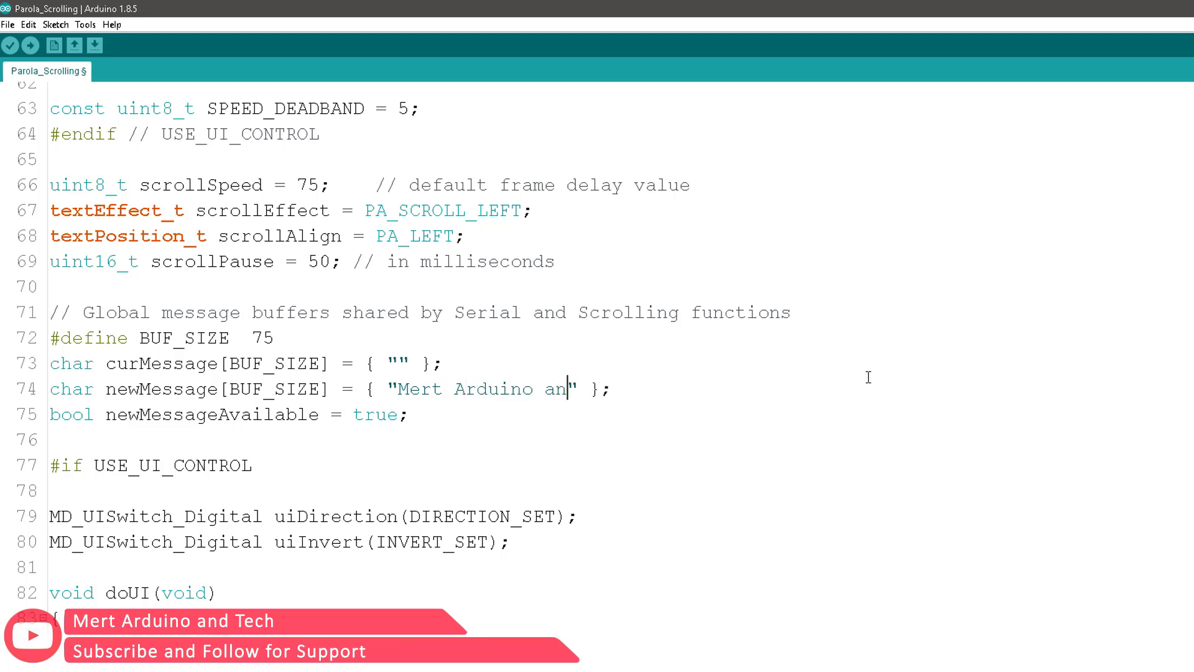
pyautogui.write('d Tech |')
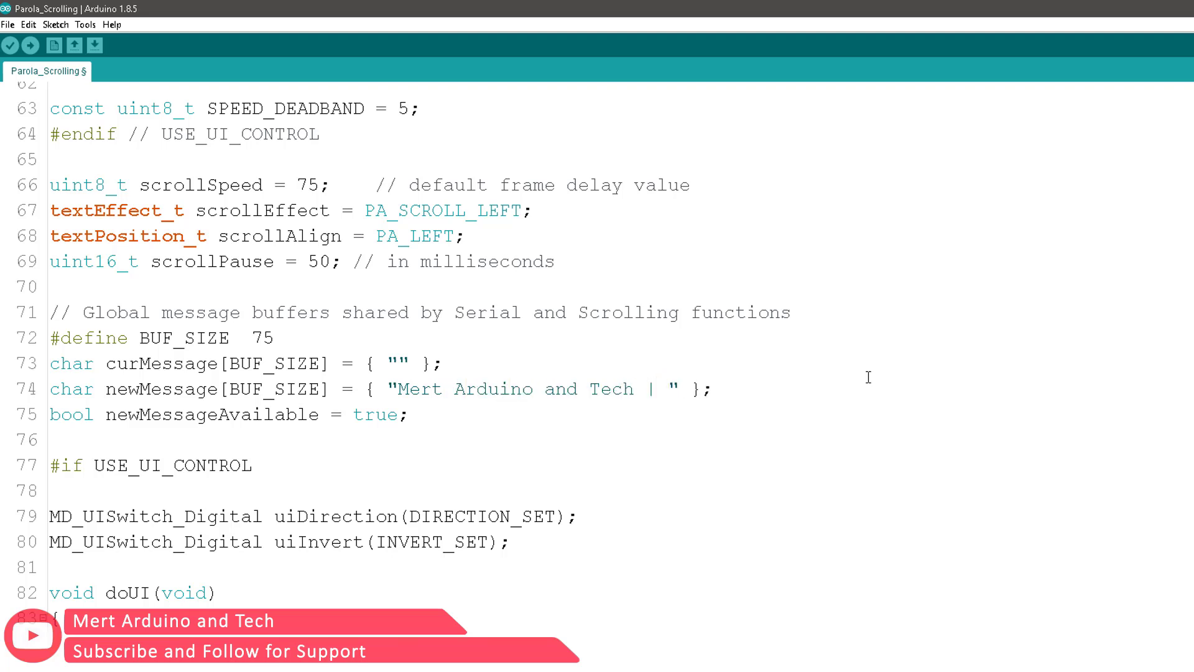
pyautogui.write('Please Subscribe')
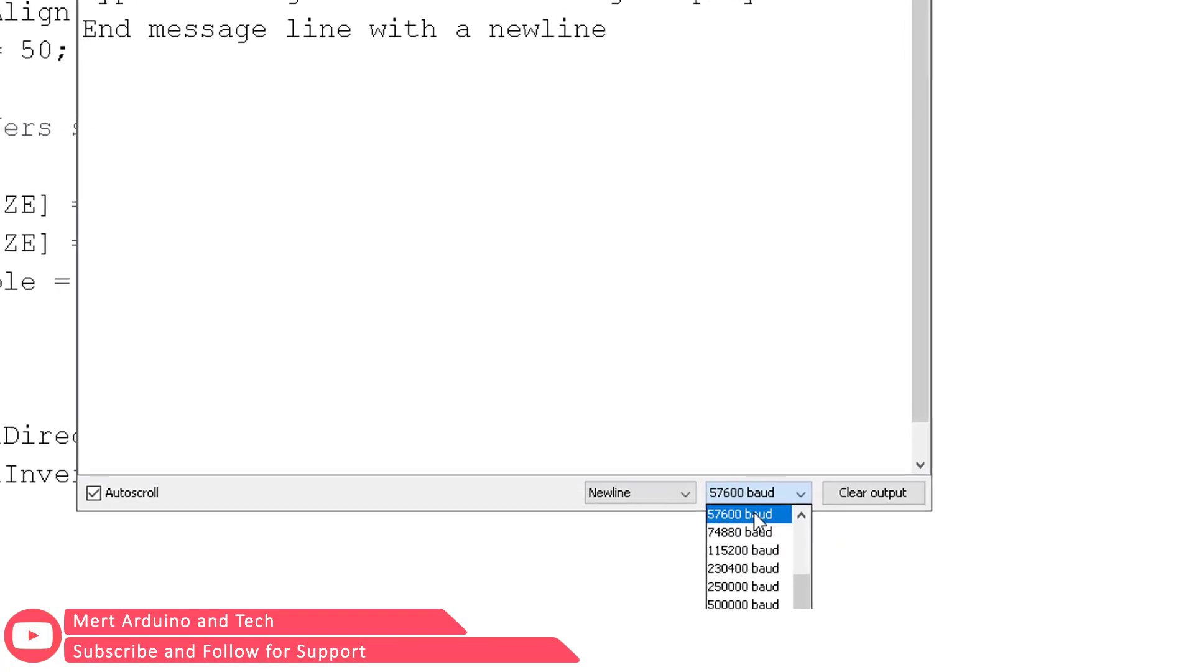
# - Run the Serial Monitor at 57600 baud and send "Please Subscribe for Support!" to the matrix
pyautogui.click(741, 514)
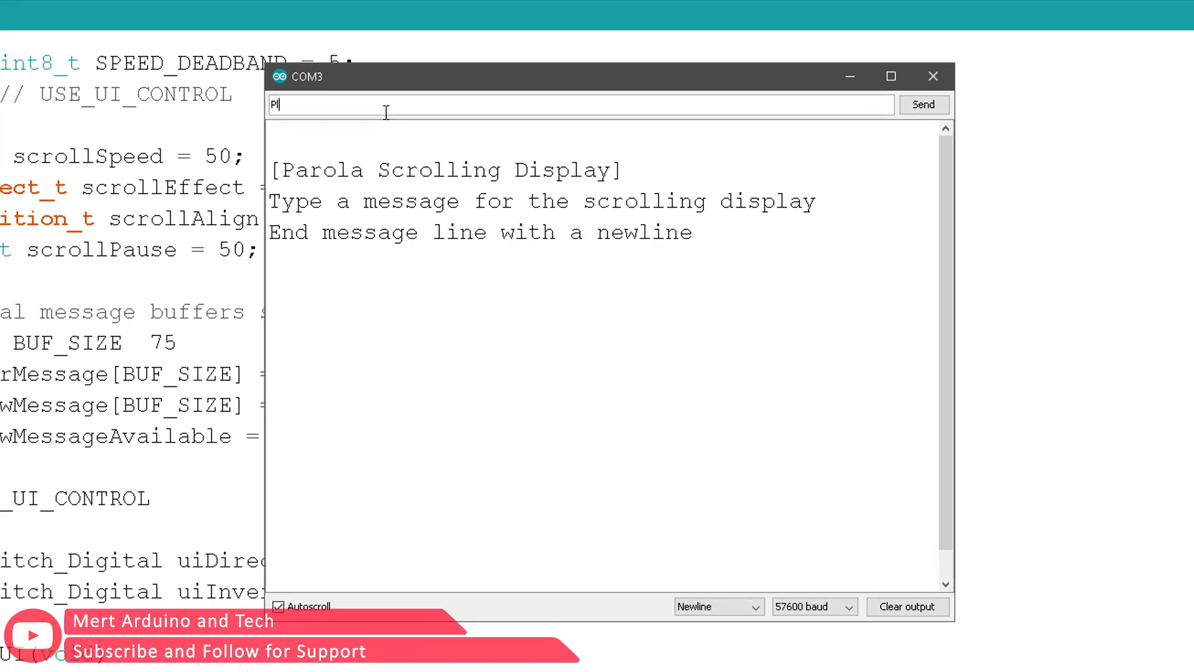
pyautogui.write('Please Subscribe for Support! T')
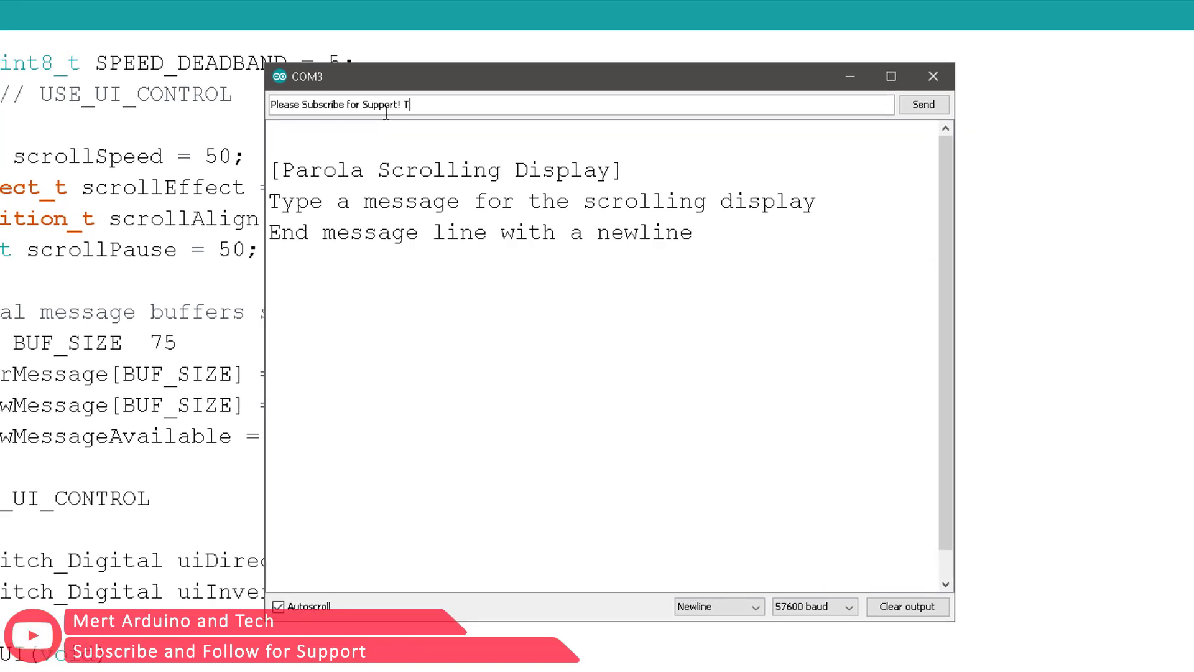
pyautogui.click(922, 105)
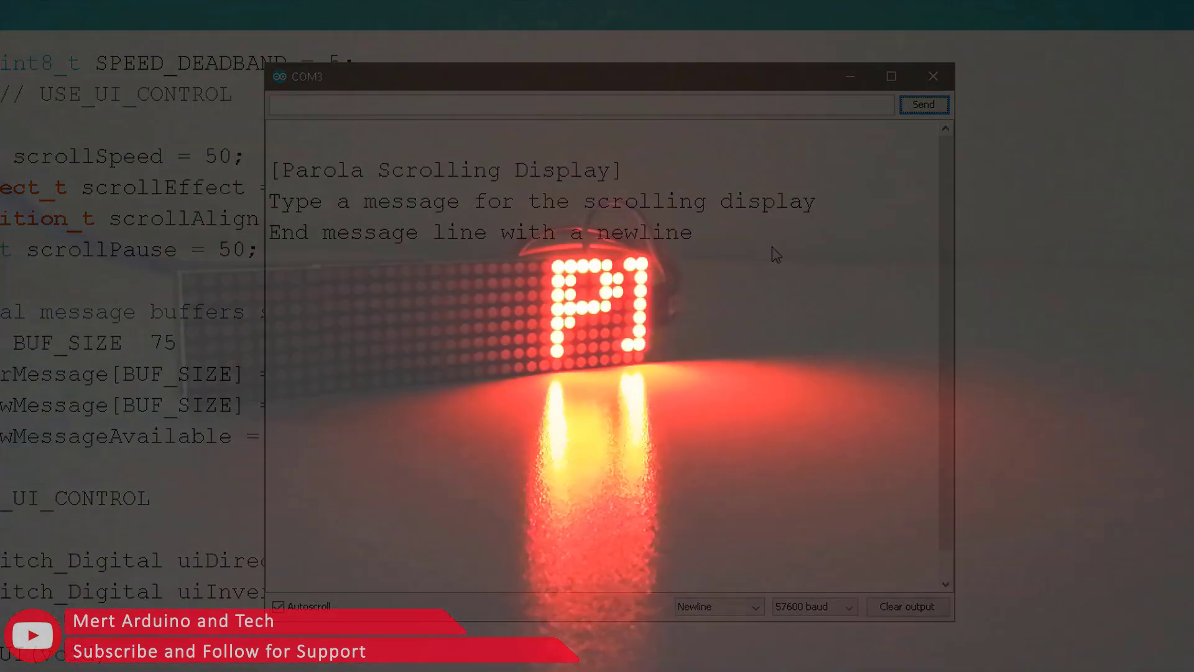